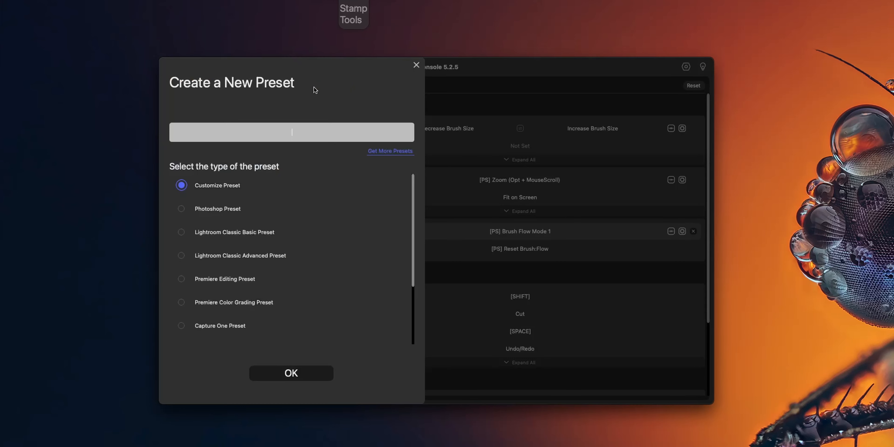
Choose the DaVinci Resolve preset type and confirm creating the 'Davinci' preset
left_click(181, 332)
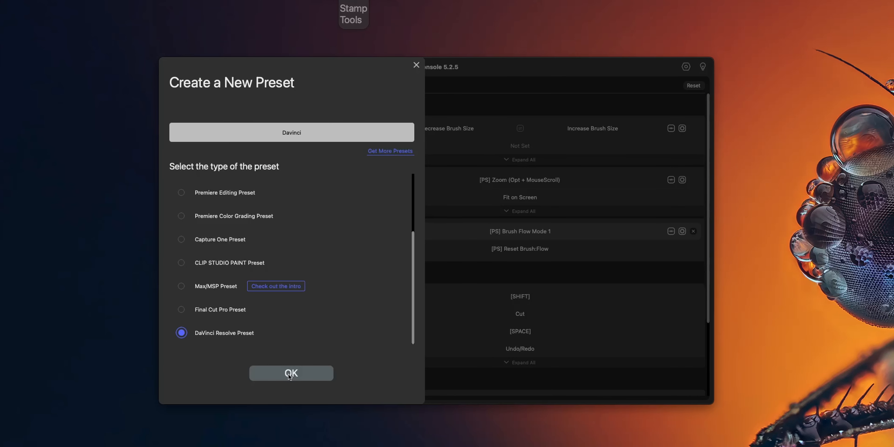
left_click(291, 373)
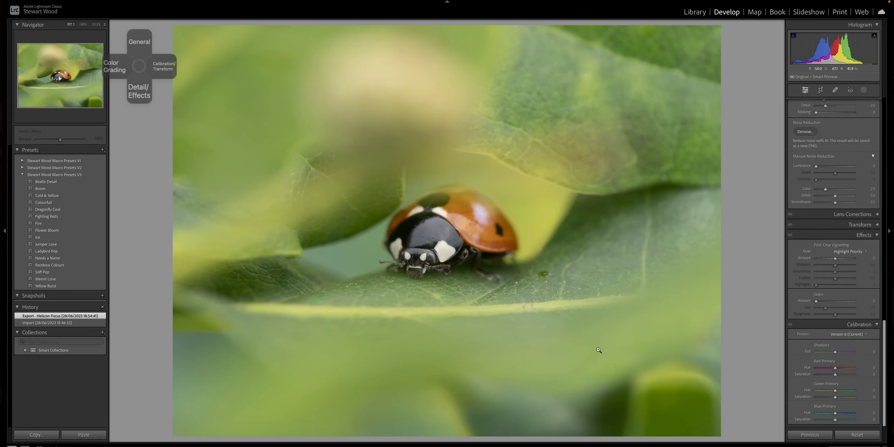
Use the TourBox General overlay to dial Temp to 4744 and Tint to +38
left_click(139, 41)
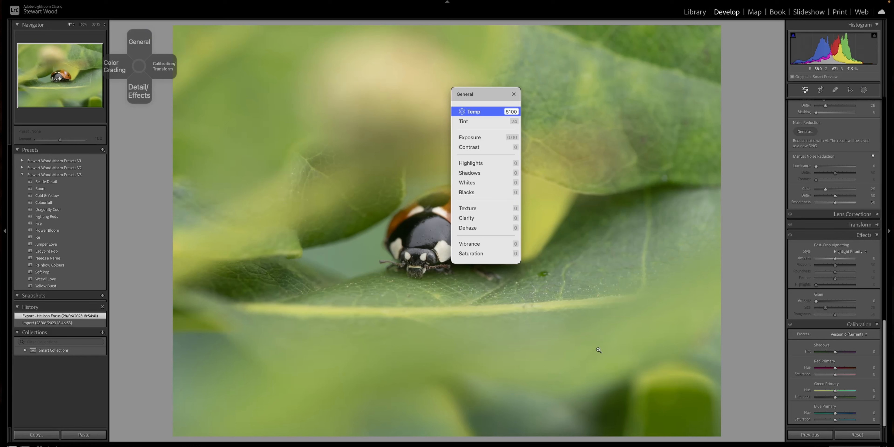
left_click(139, 91)
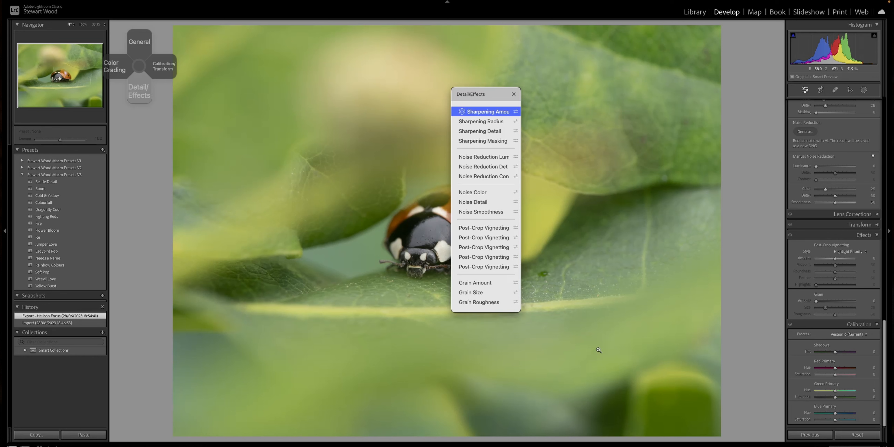
left_click(139, 42)
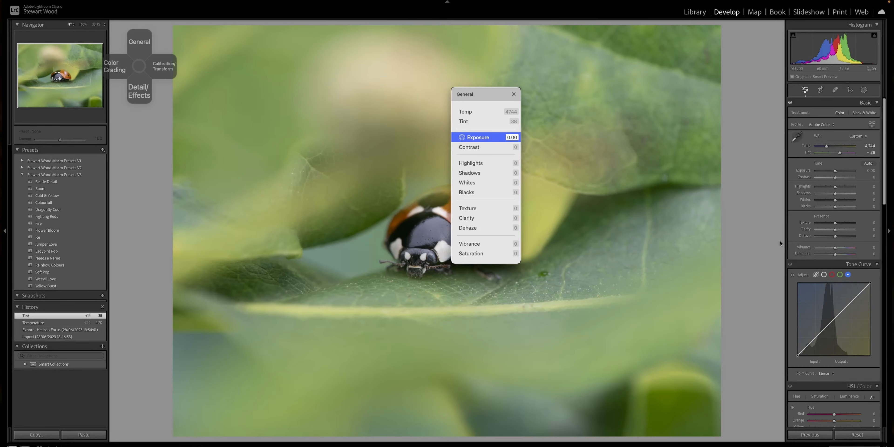
Dial Contrast +20, Highlights -33, Shadows +81 and Whites -25 on the ladybird photo
left_click(484, 146)
type("20")
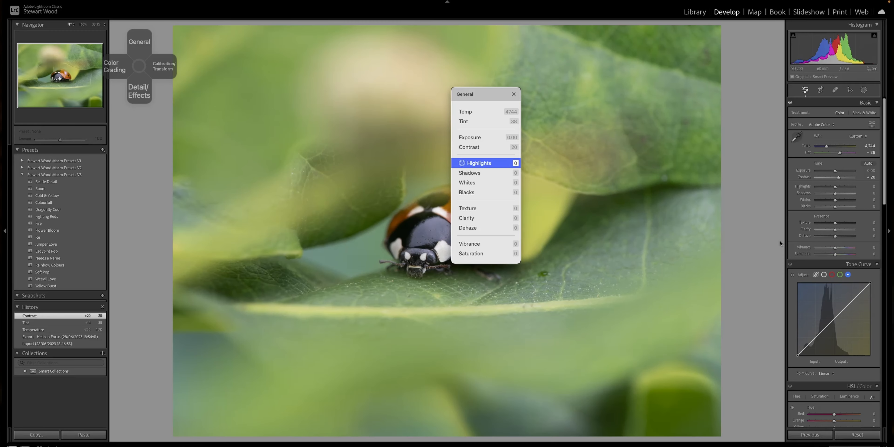
left_click_drag(513, 163, 510, 163)
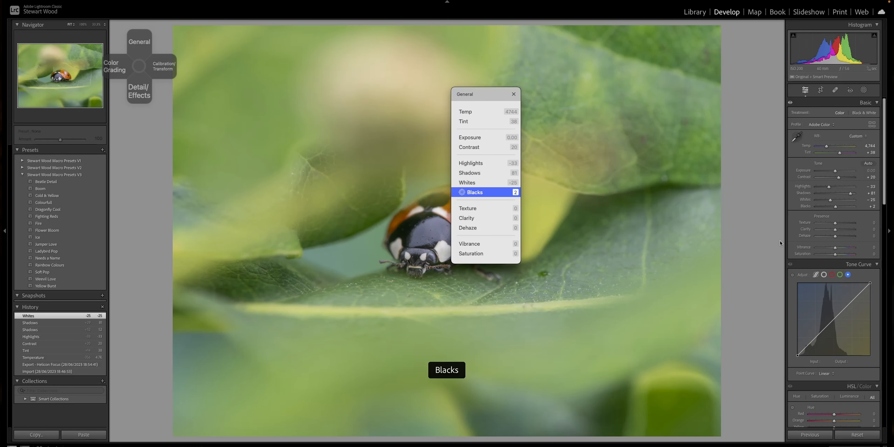
Dial Blacks +10, Texture +16, Clarity +33, Vibrance +20, Saturation +25, then select Sharpening Masking in Detail/Effects
left_click_drag(501, 192, 510, 192)
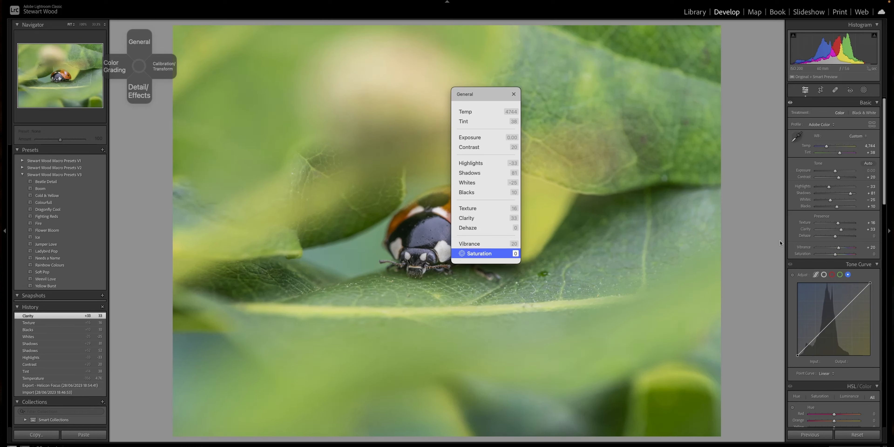
left_click(139, 91)
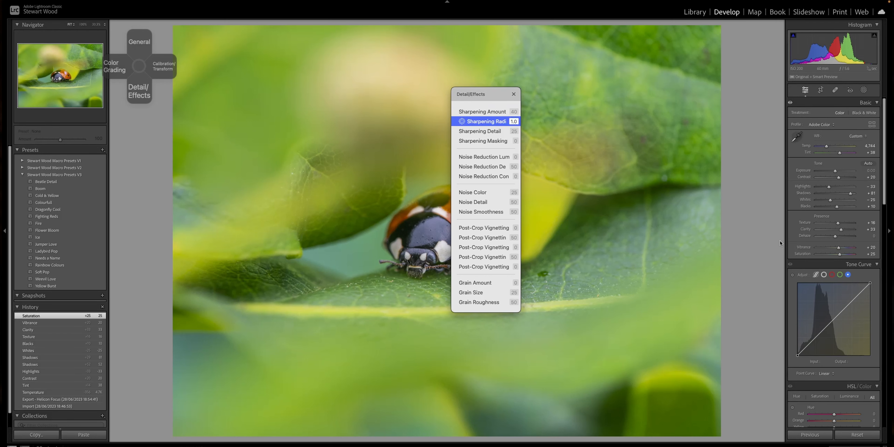
left_click(484, 141)
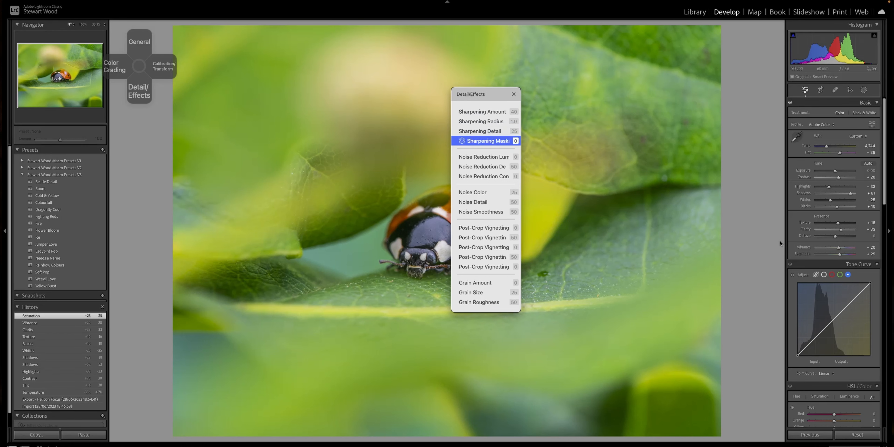